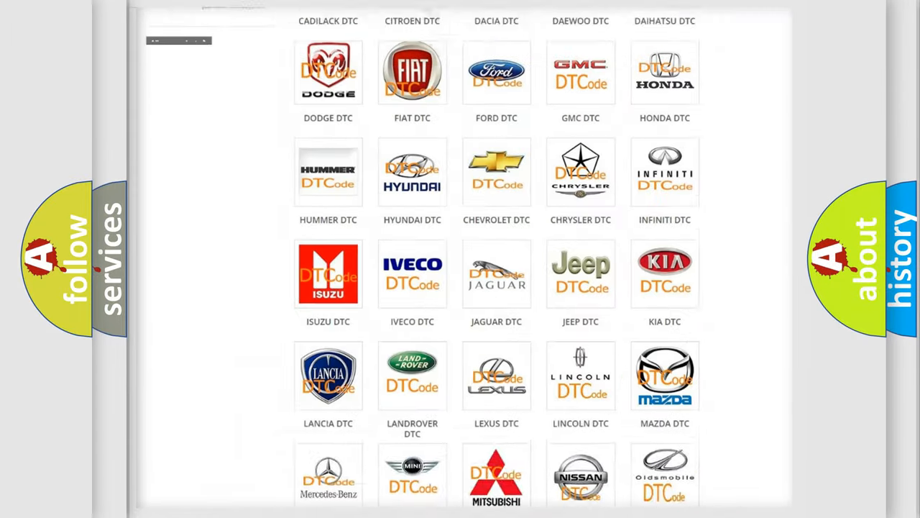
# - Reach SATURN DTC in the brand grid and browse the Saturn trouble-code list
pyautogui.scroll(3)
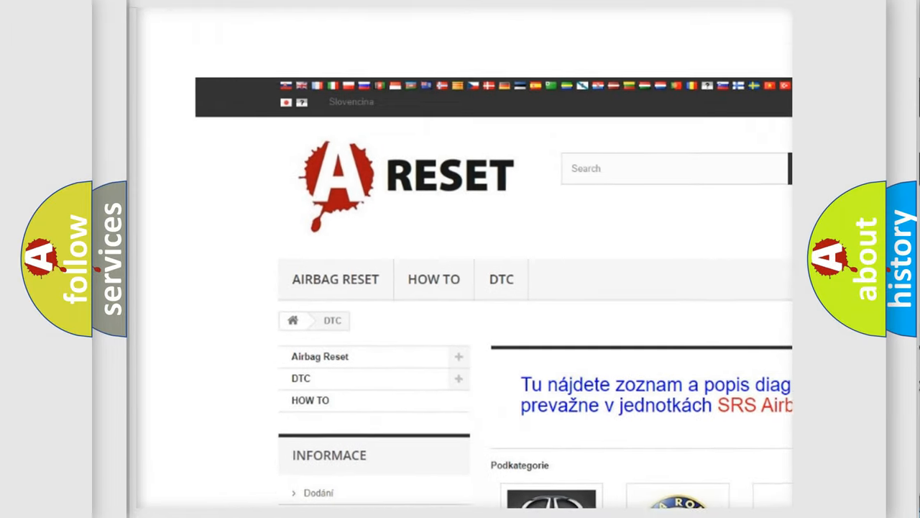
pyautogui.scroll(-3)
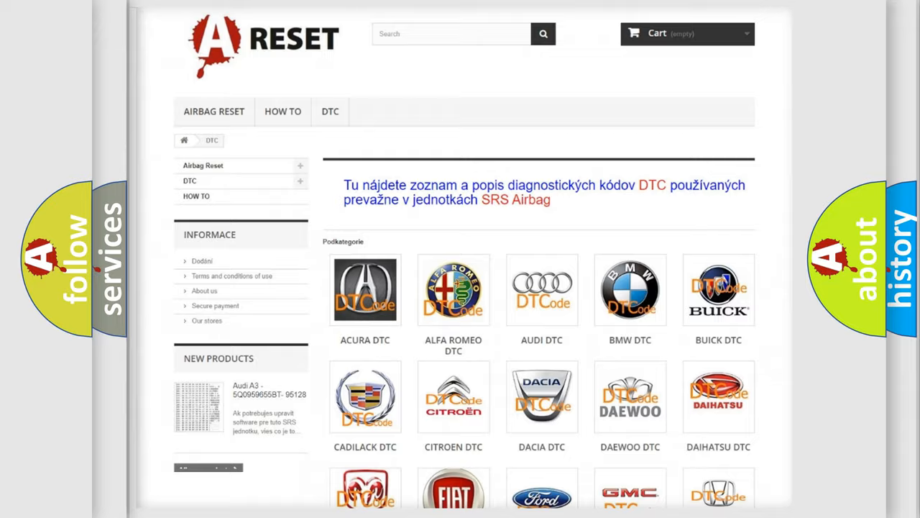
pyautogui.scroll(-3)
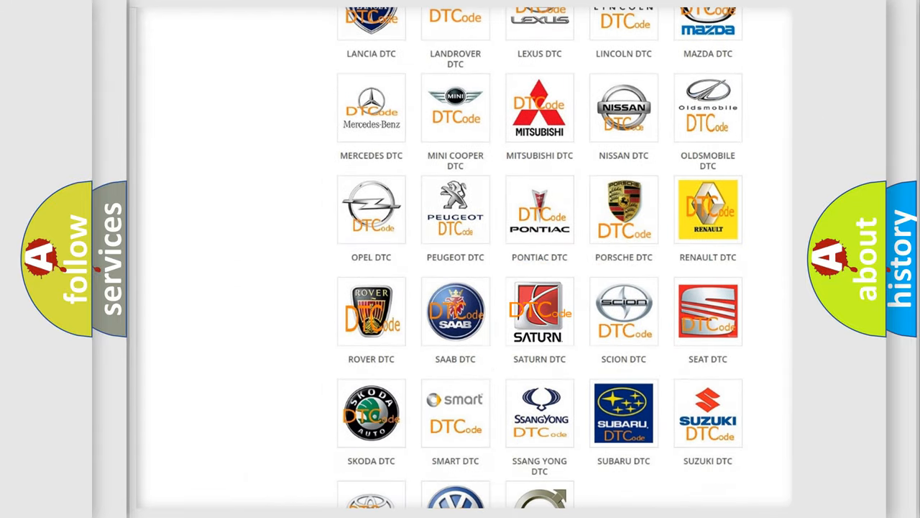
pyautogui.click(540, 311)
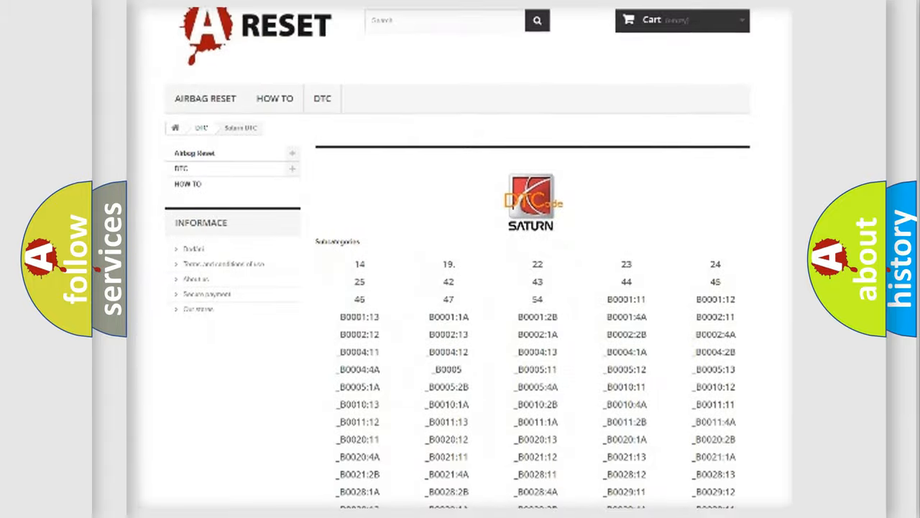
pyautogui.scroll(-3)
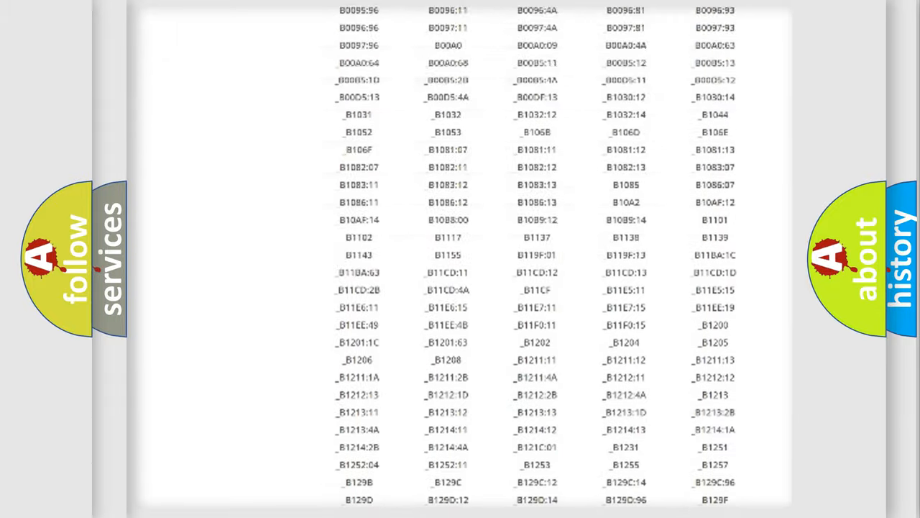
pyautogui.scroll(3)
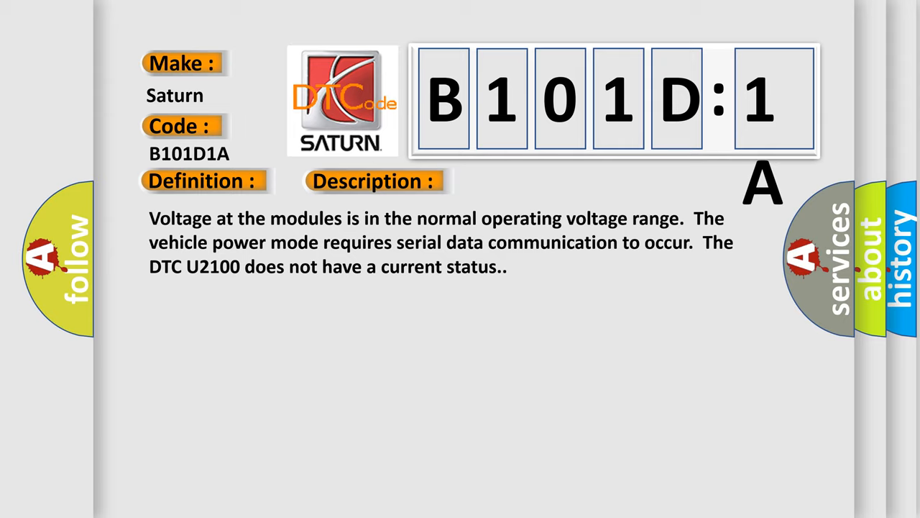
# - Advance the B101D1A slide so the Cause text about the supervised periodic transmitter message appears
pyautogui.click(529, 181)
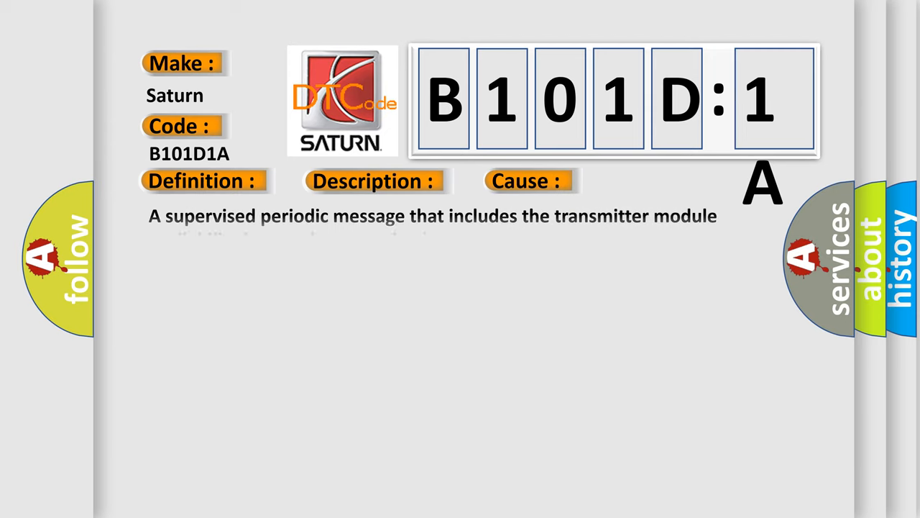